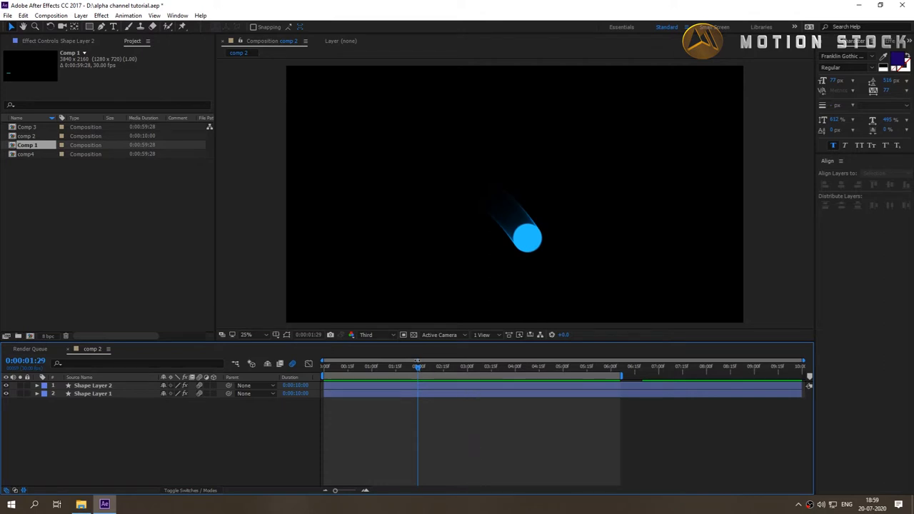
pyautogui.moveTo(413, 343)
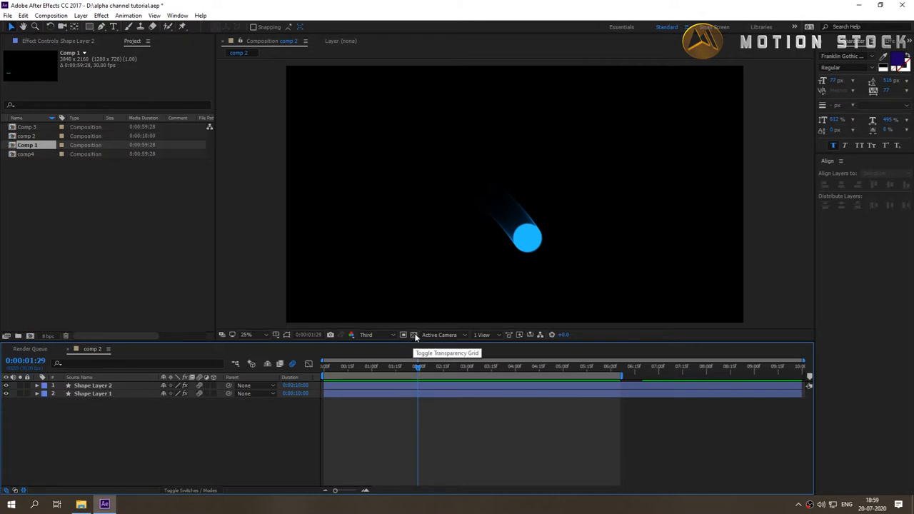
# Turn on the transparency grid so comp 2's background shows as transparent
pyautogui.click(414, 334)
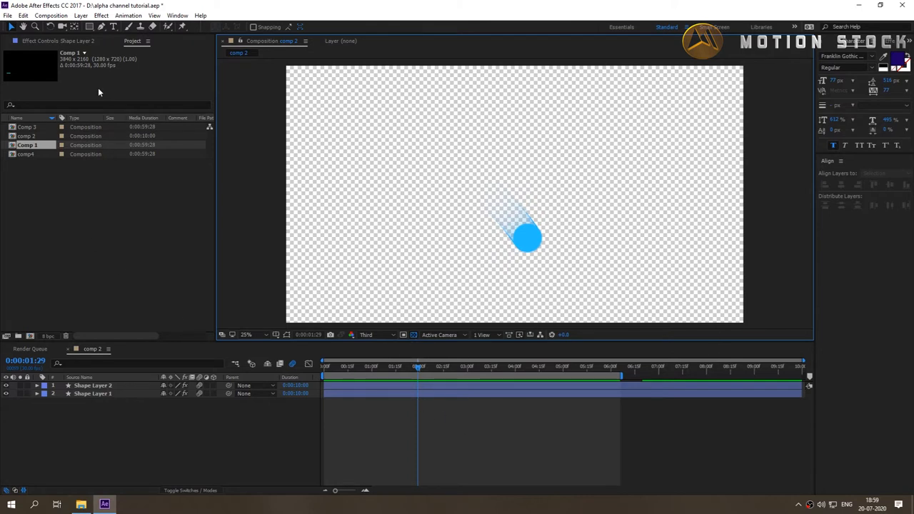
# Add comp 2 to the Render Queue from the Composition menu
pyautogui.click(51, 15)
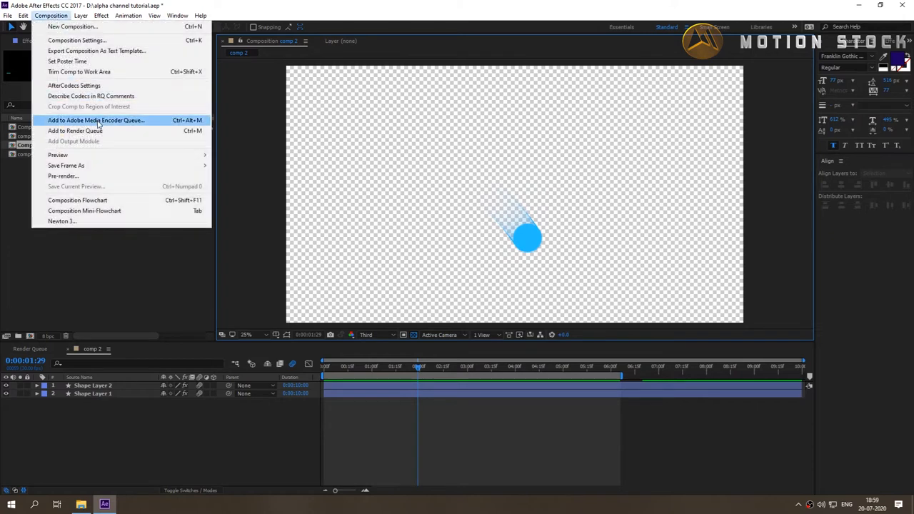
pyautogui.click(75, 130)
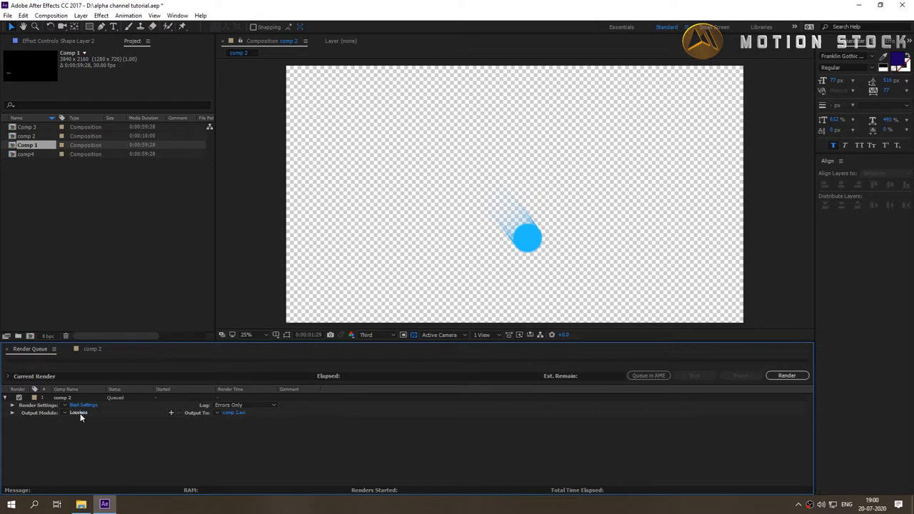
# Change the Lossless output module to QuickTime, RGB + Alpha channels, Animation codec
pyautogui.click(78, 413)
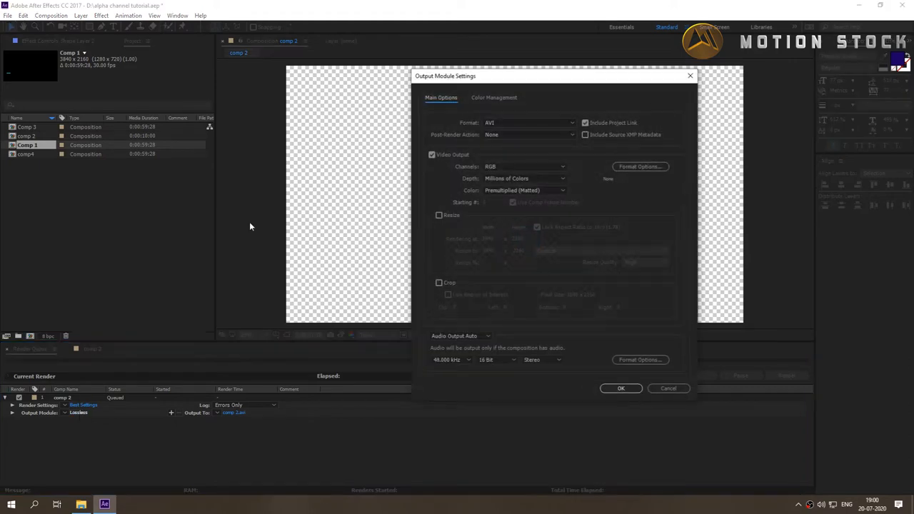
pyautogui.click(529, 122)
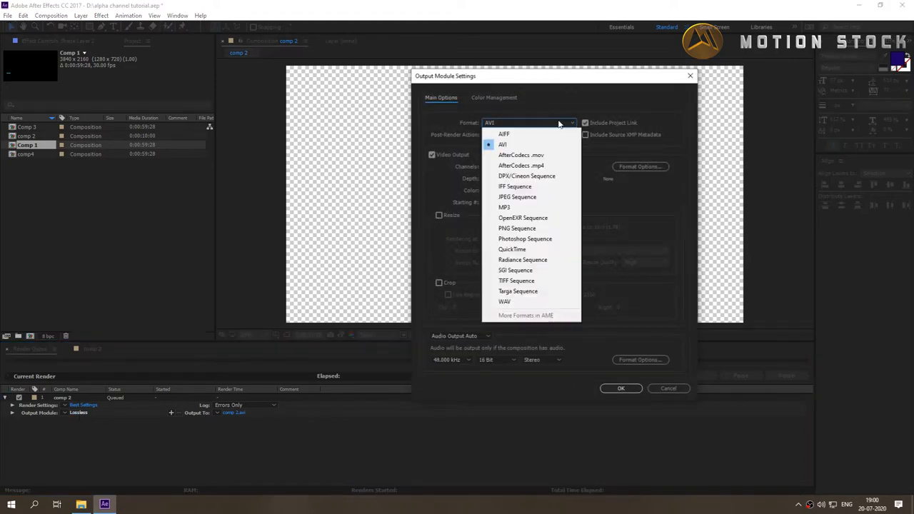
pyautogui.moveTo(557, 196)
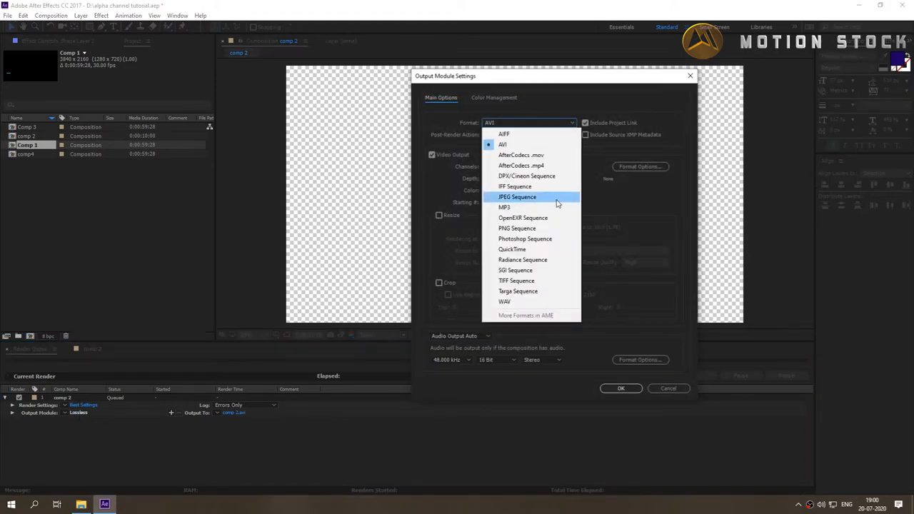
pyautogui.moveTo(513, 249)
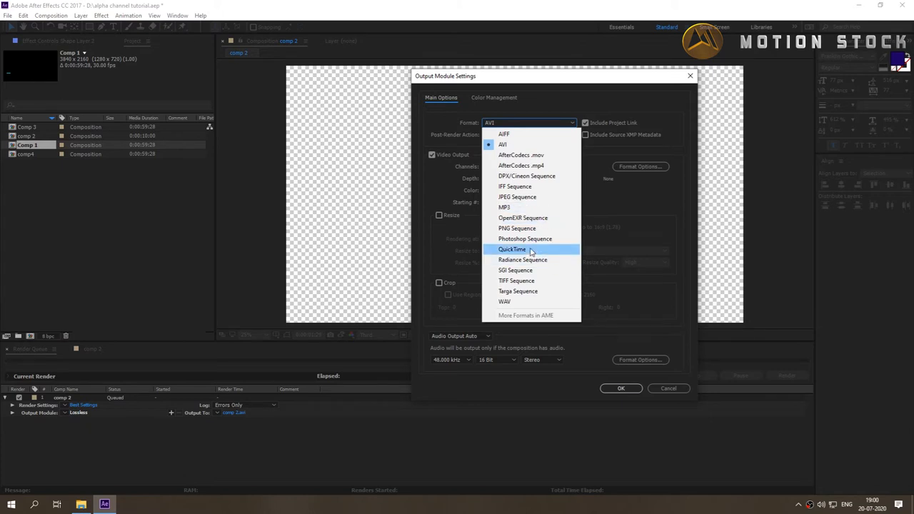
pyautogui.click(513, 249)
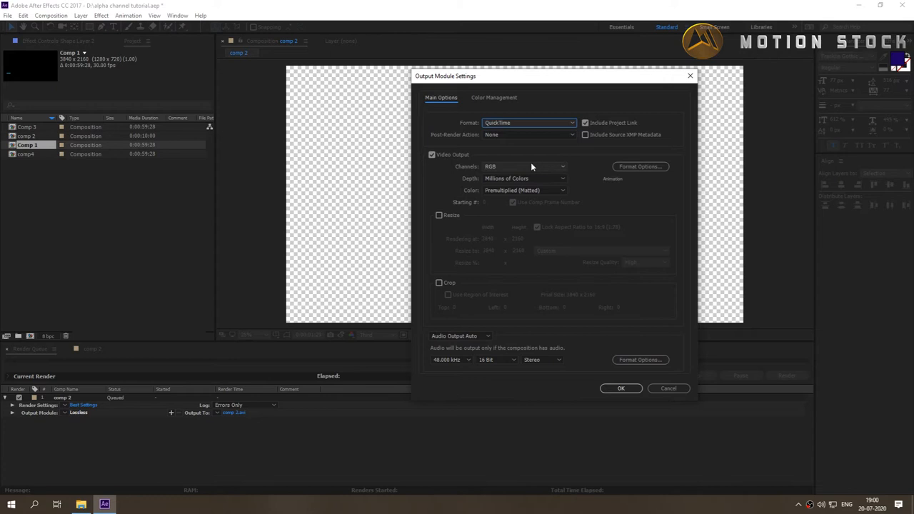
pyautogui.click(525, 167)
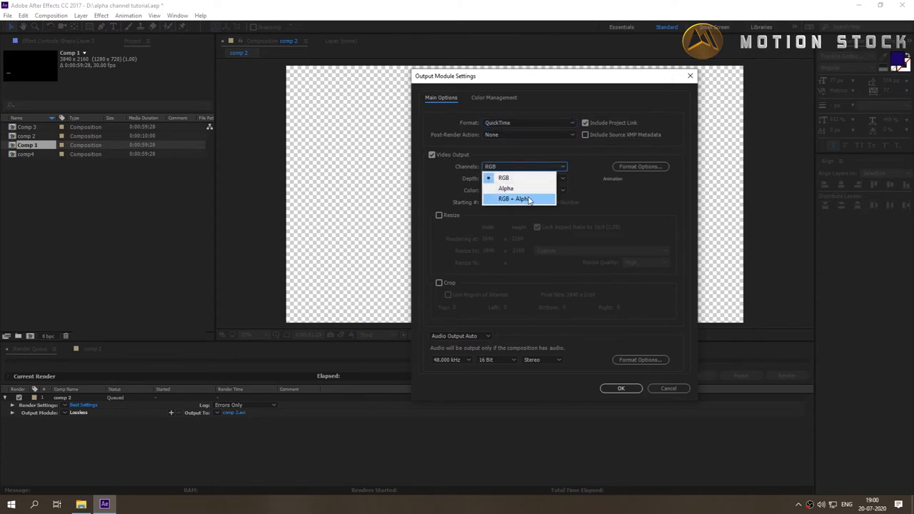
pyautogui.click(516, 199)
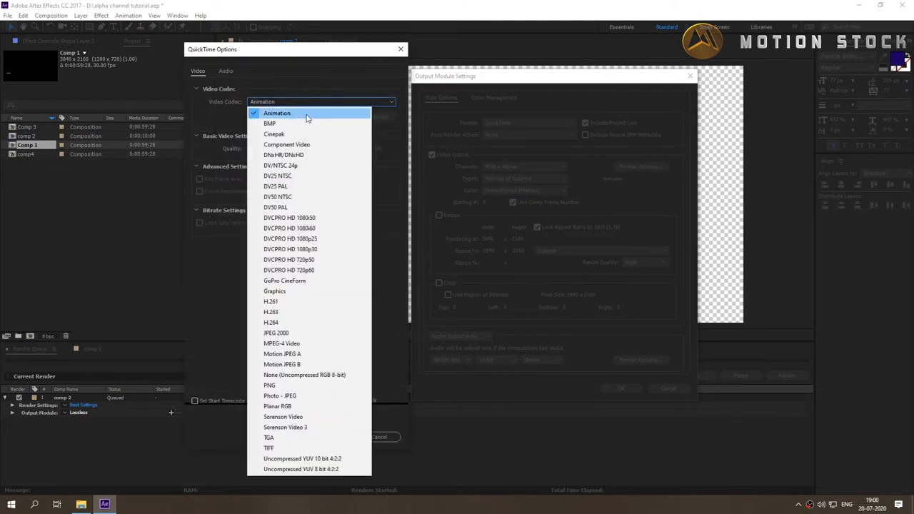
pyautogui.click(277, 113)
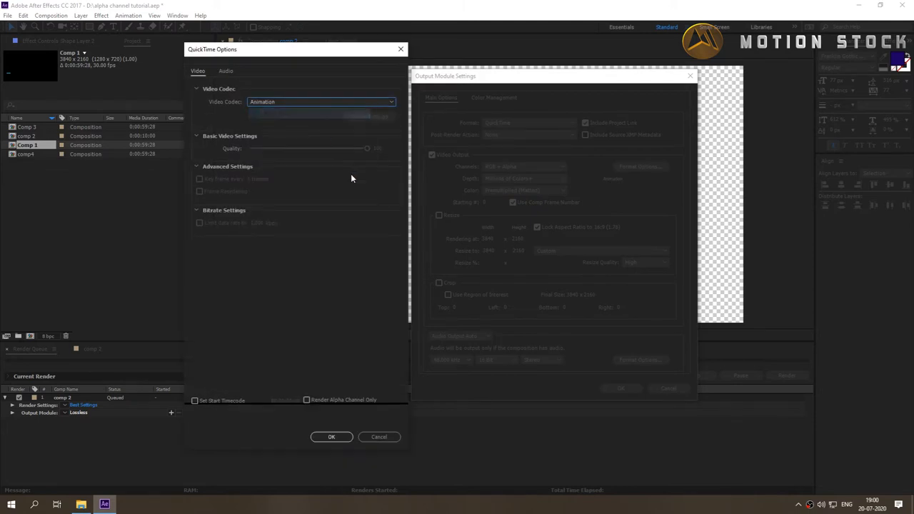
pyautogui.click(332, 437)
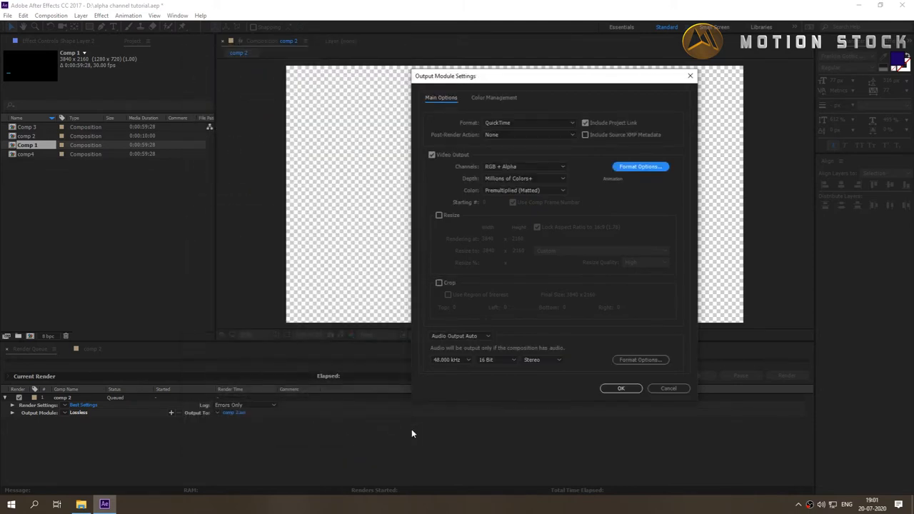
pyautogui.click(620, 388)
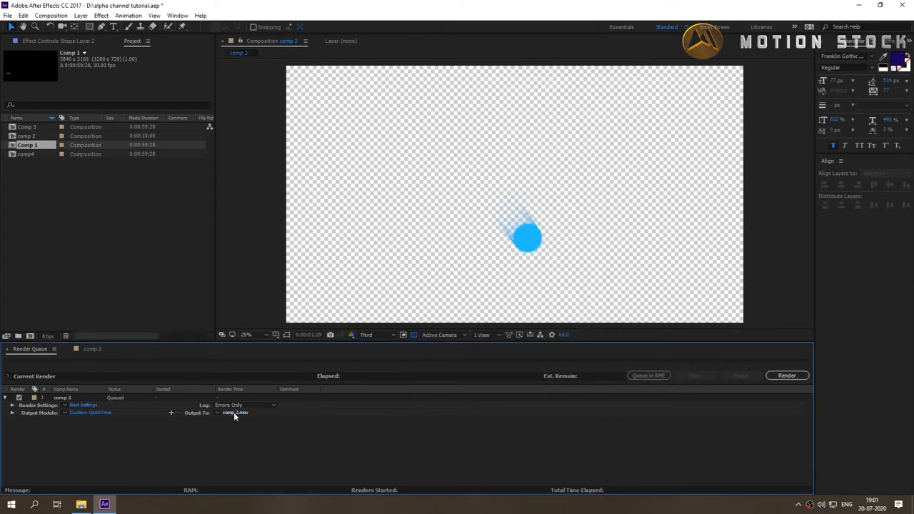
# Save the output as comp 2.mov in the tutorial folder and start rendering
pyautogui.click(235, 413)
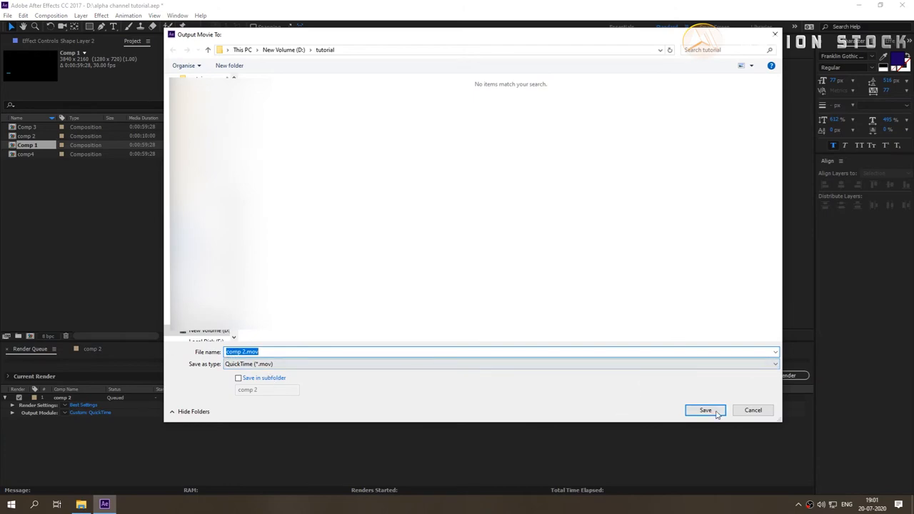
pyautogui.click(705, 410)
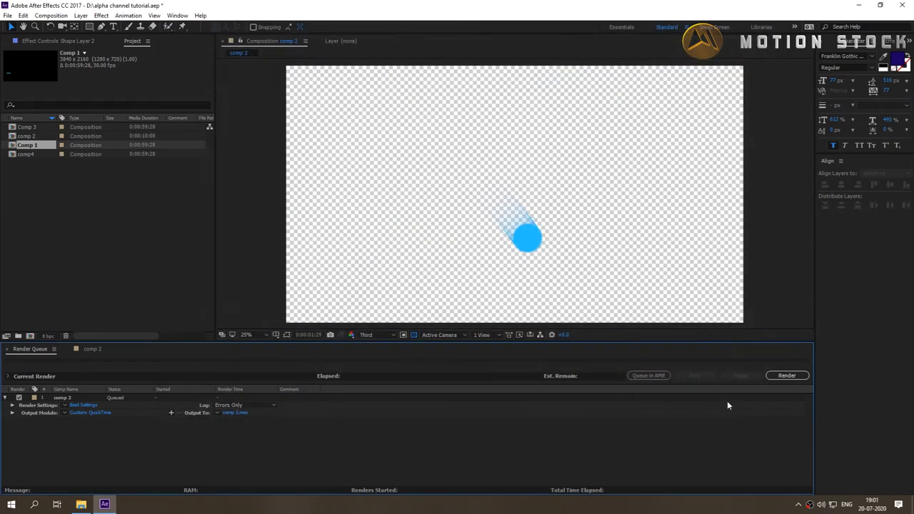
pyautogui.click(787, 375)
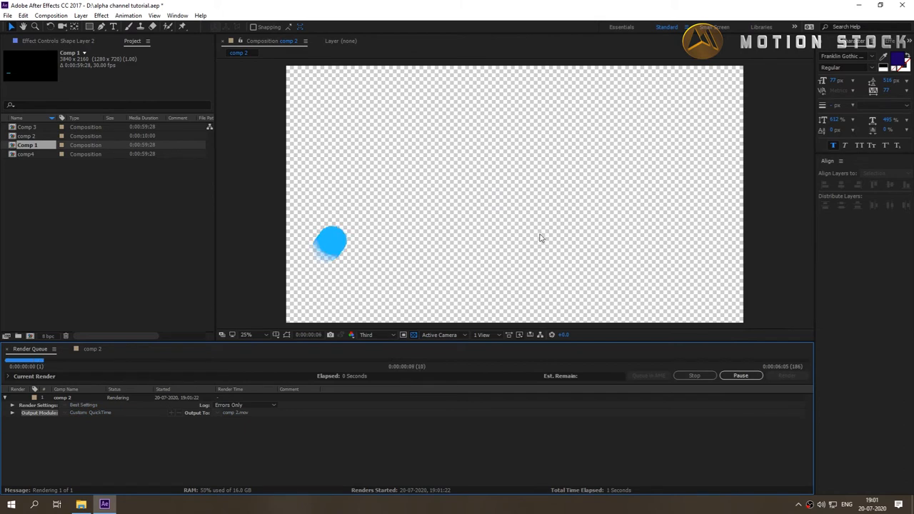